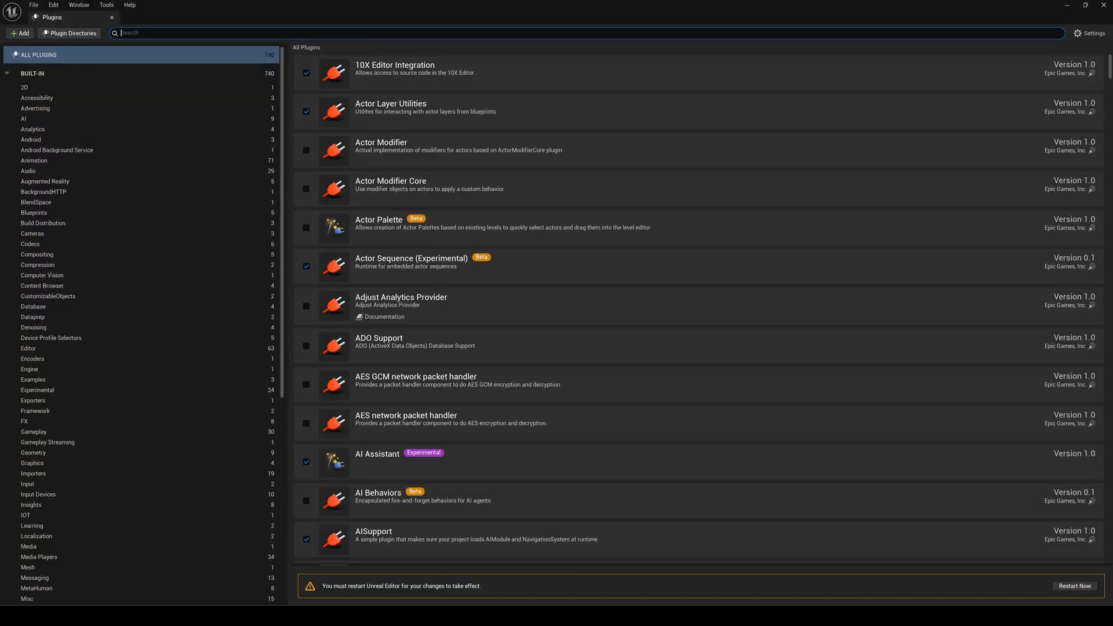
Search 'buo', enable the experimental Buoyancy plugin, confirm the warning, and select the buoy actor
type("buo")
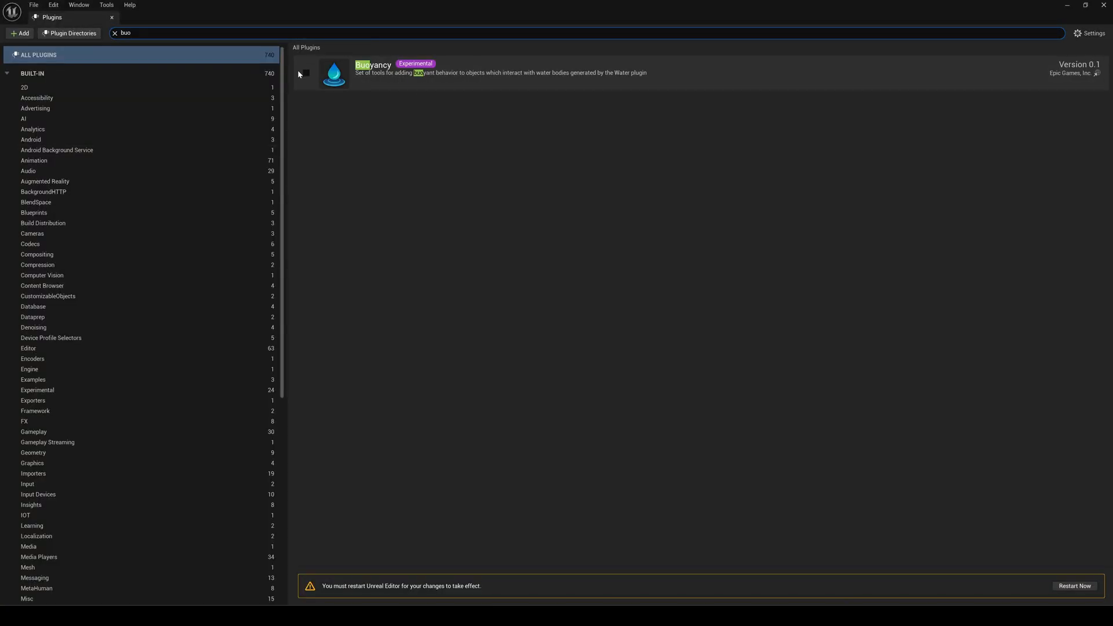
left_click(306, 71)
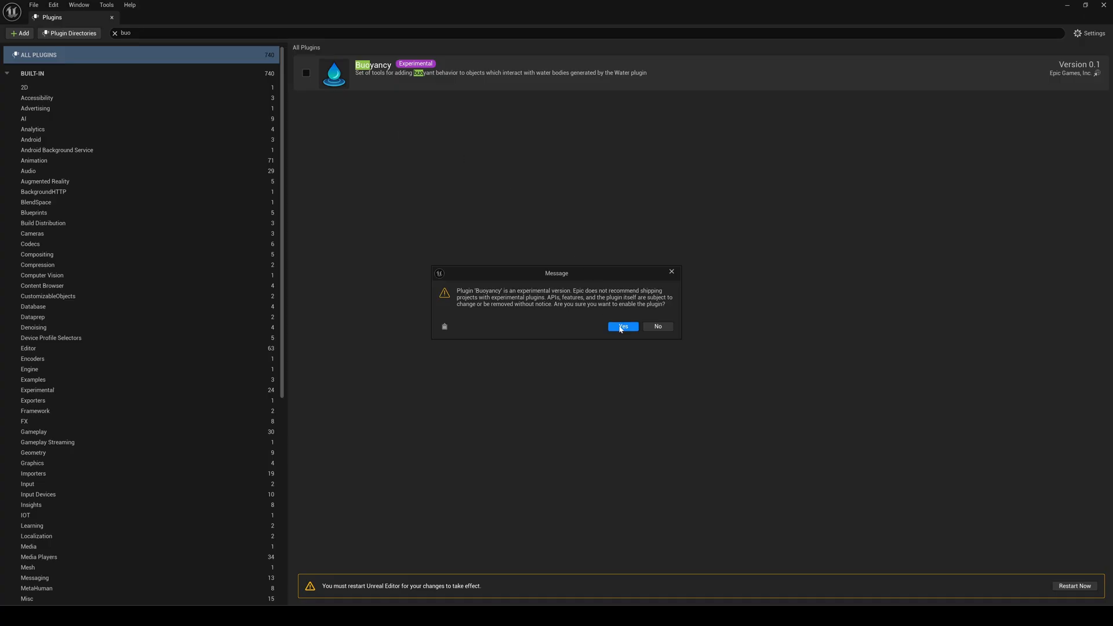
left_click(621, 327)
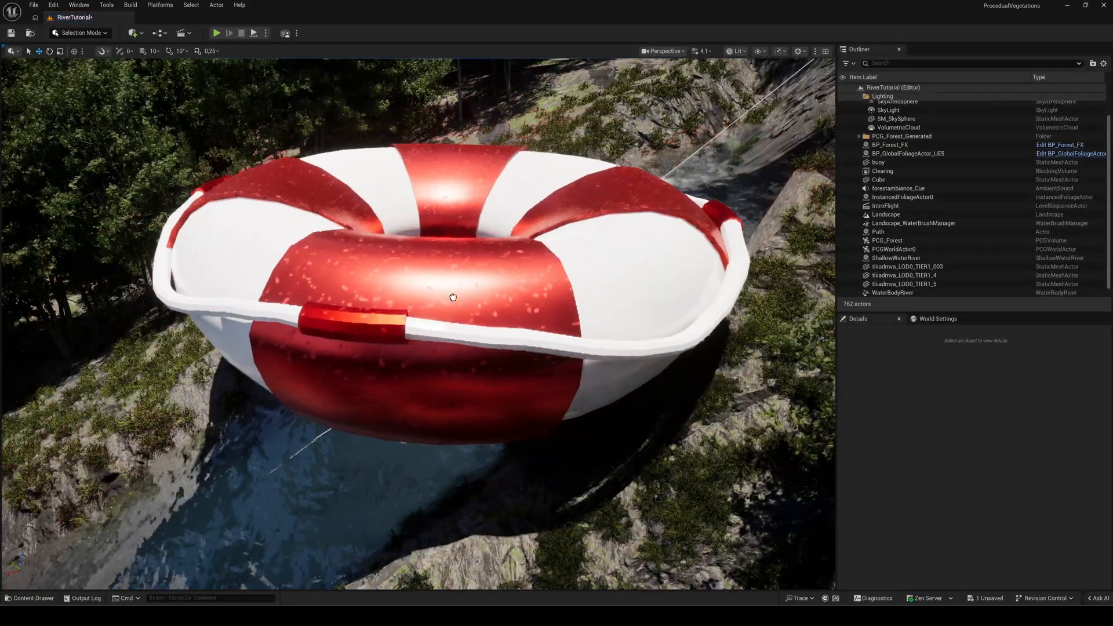
left_click(879, 162)
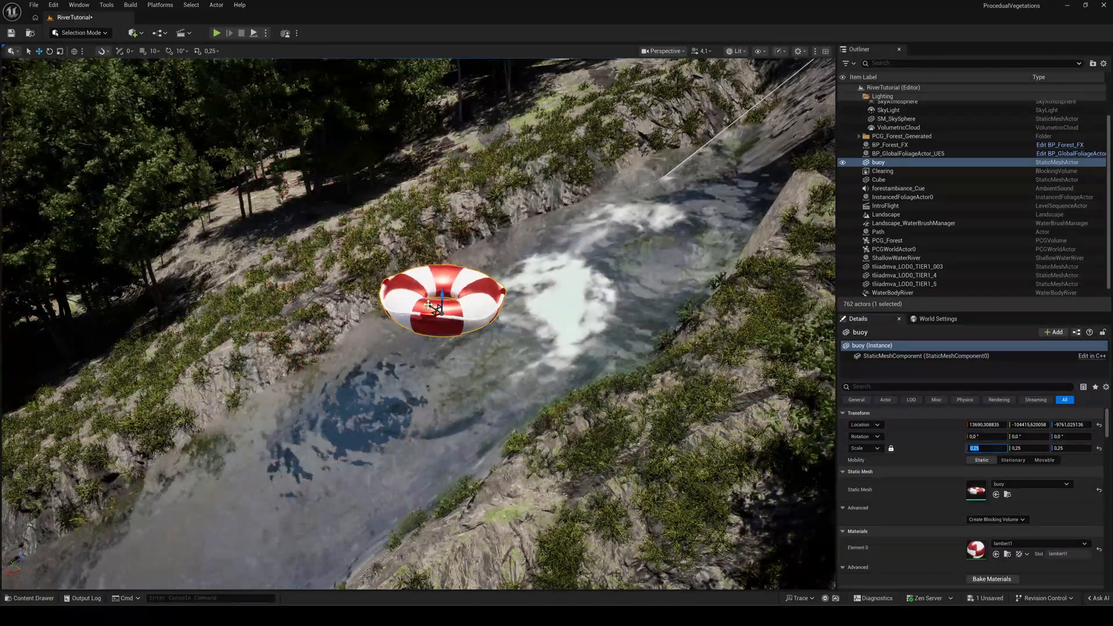
Enable Simulate Physics on the buoy and reach the Phys Material Override list
type("phy")
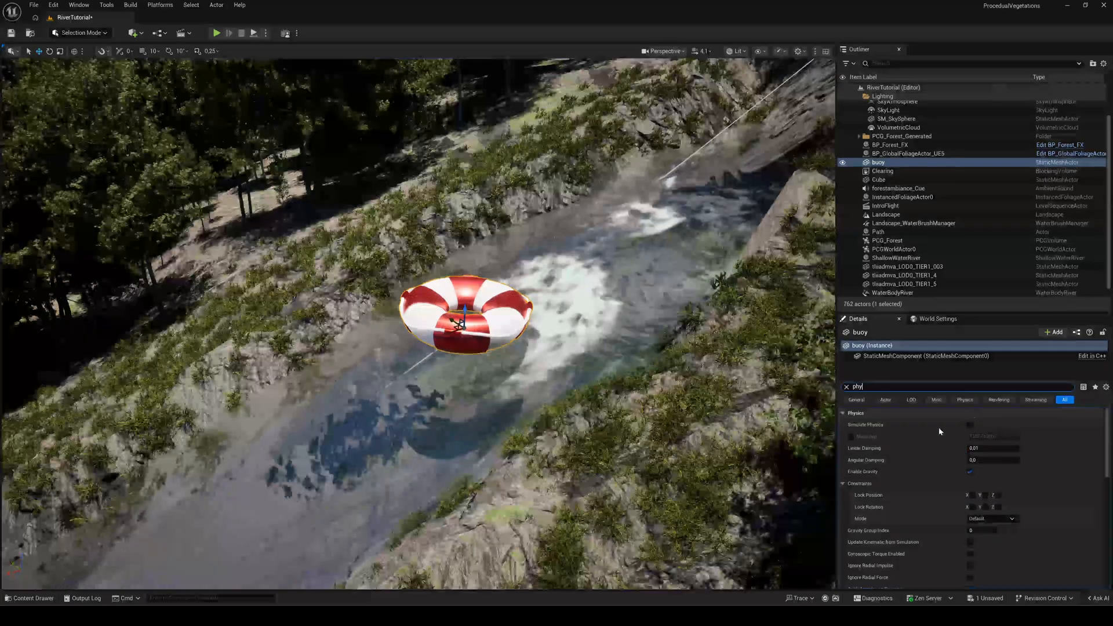
left_click(969, 424)
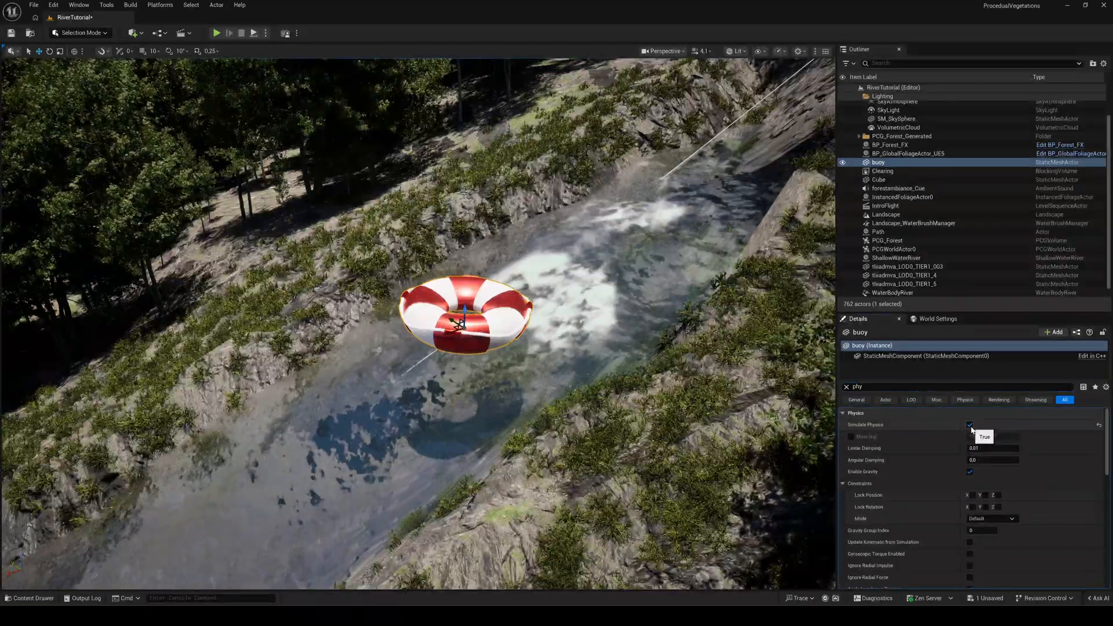
scroll("down", 3)
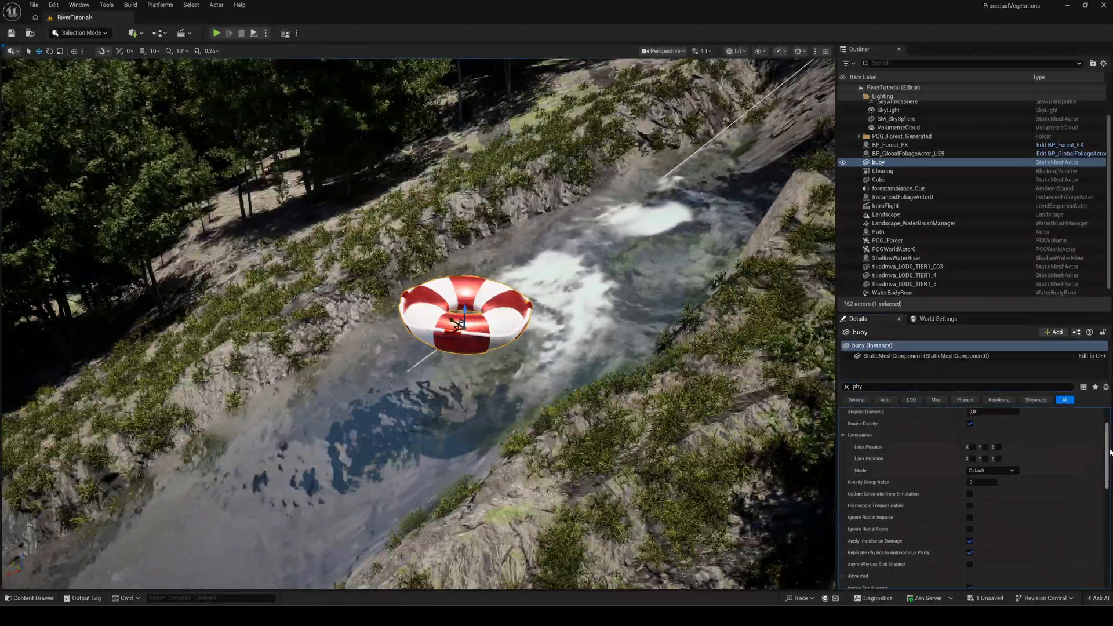
scroll("down", 3)
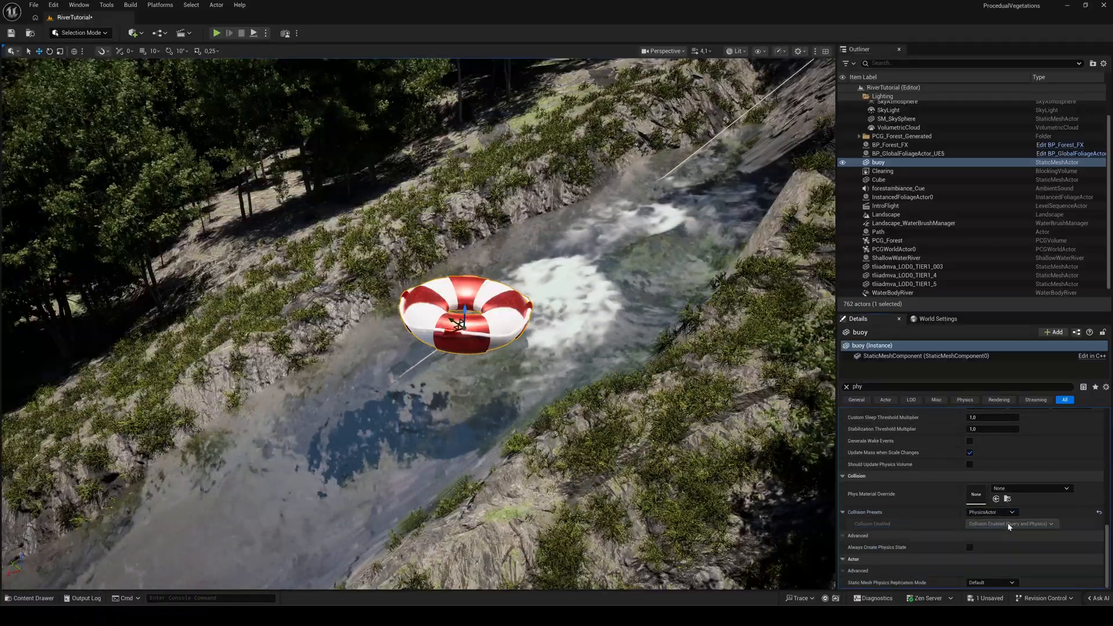
left_click(1028, 488)
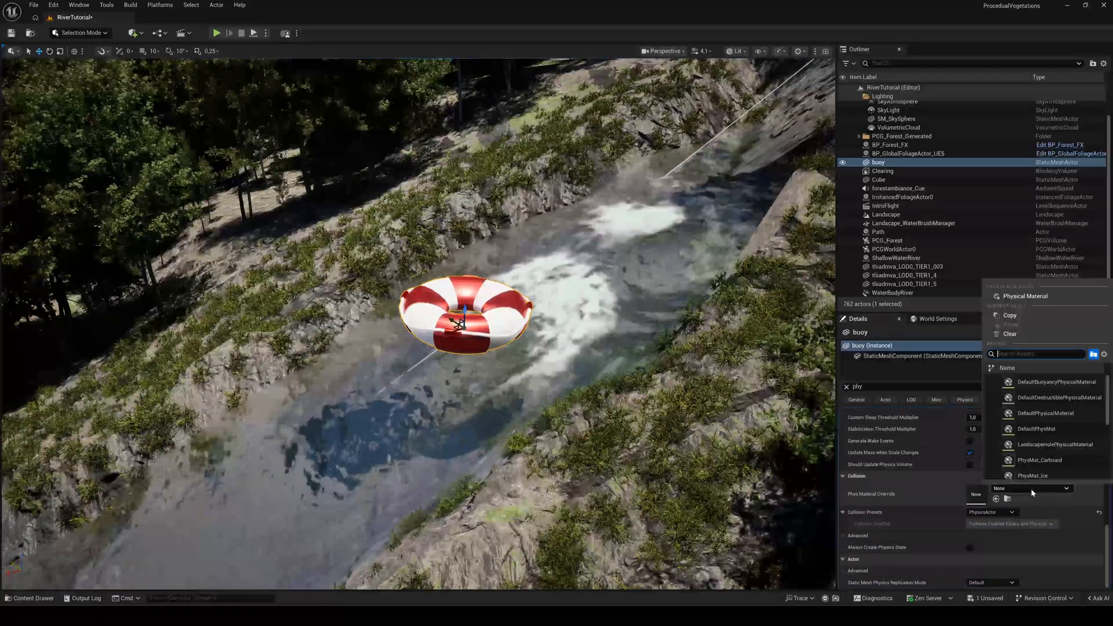
mouse_move(1058, 382)
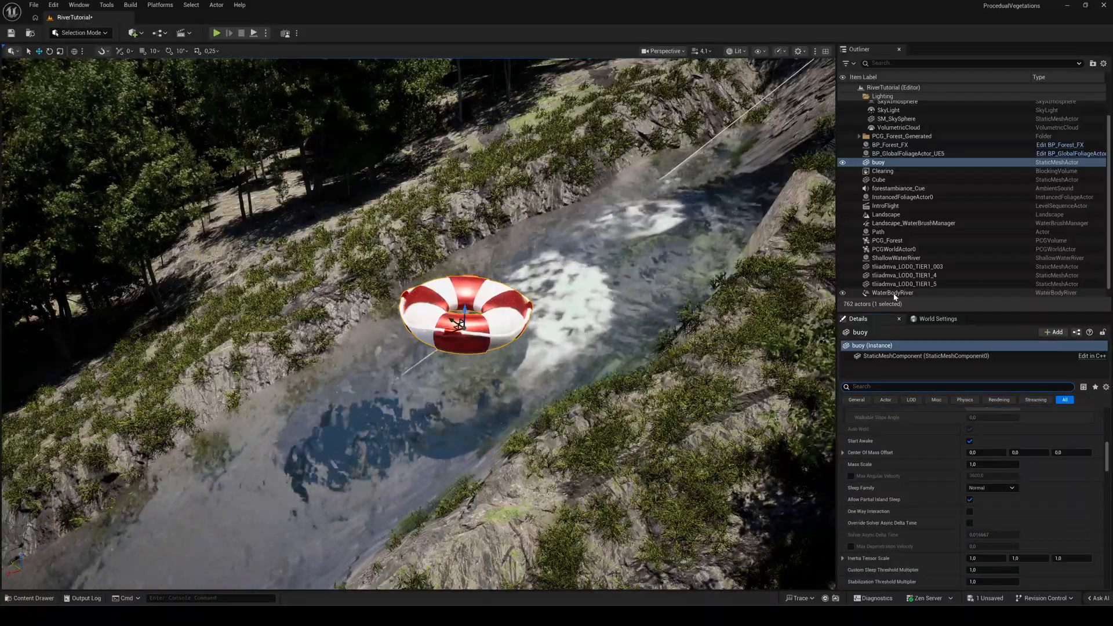
Set WaterBodyRiver's collision preset to Custom with Query and Probe collision enabled
left_click(893, 292)
type("col")
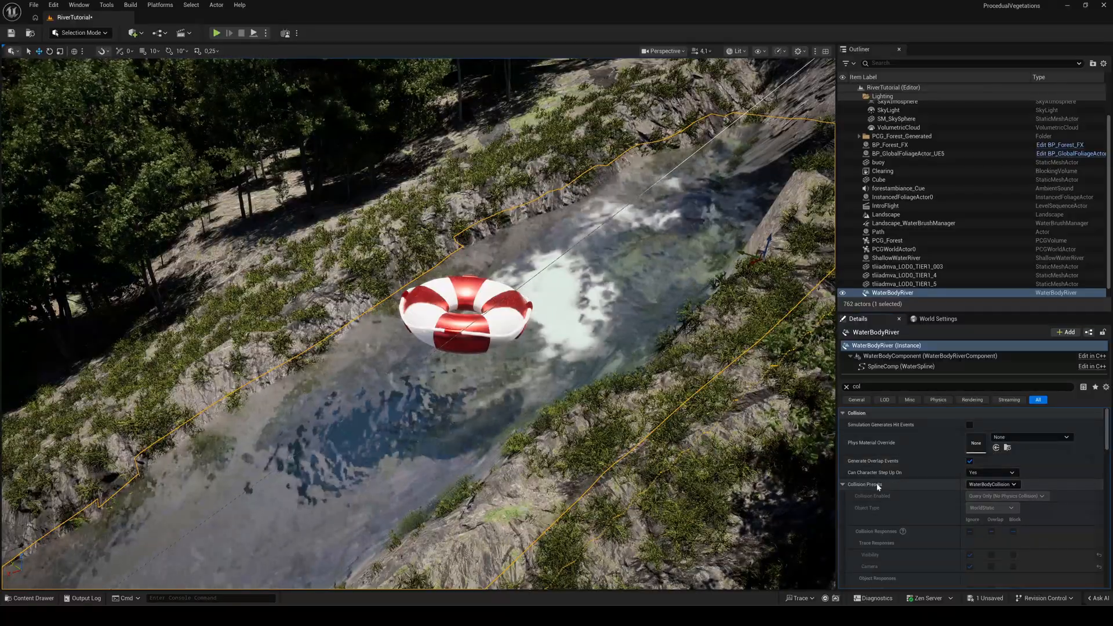
left_click(992, 485)
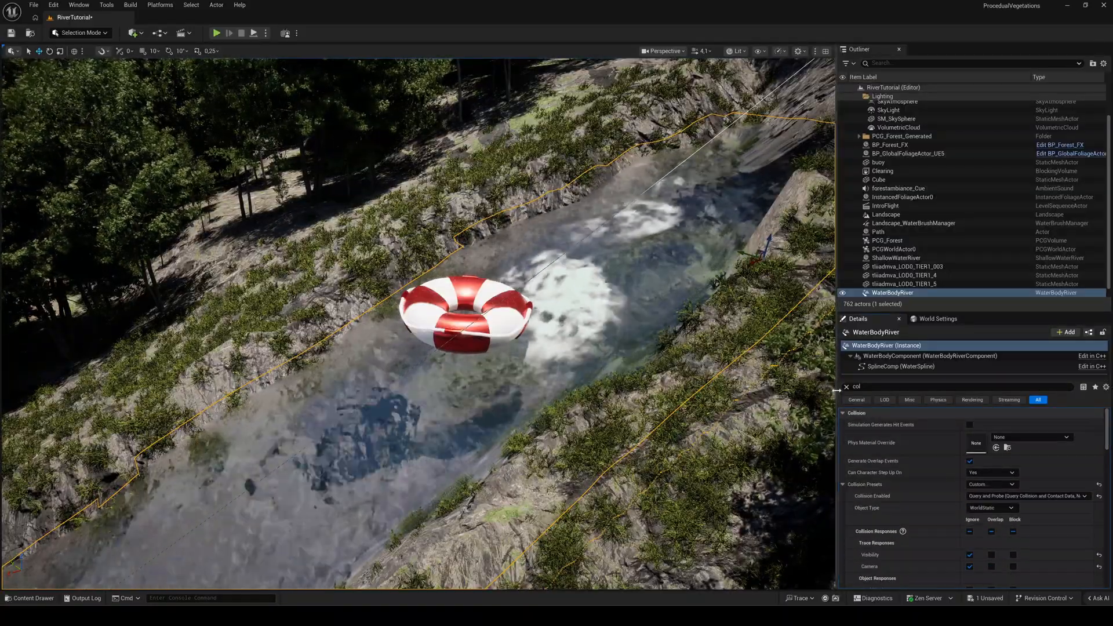
left_click(240, 32)
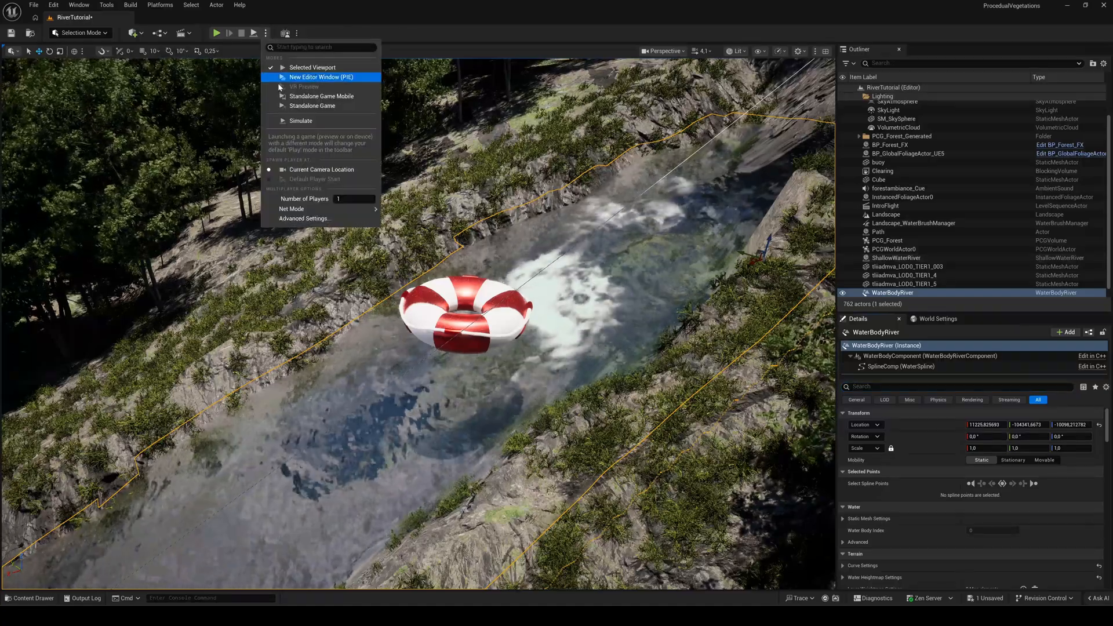
Choose a play mode and start Play In Editor to test the buoy floating on the river
left_click(321, 76)
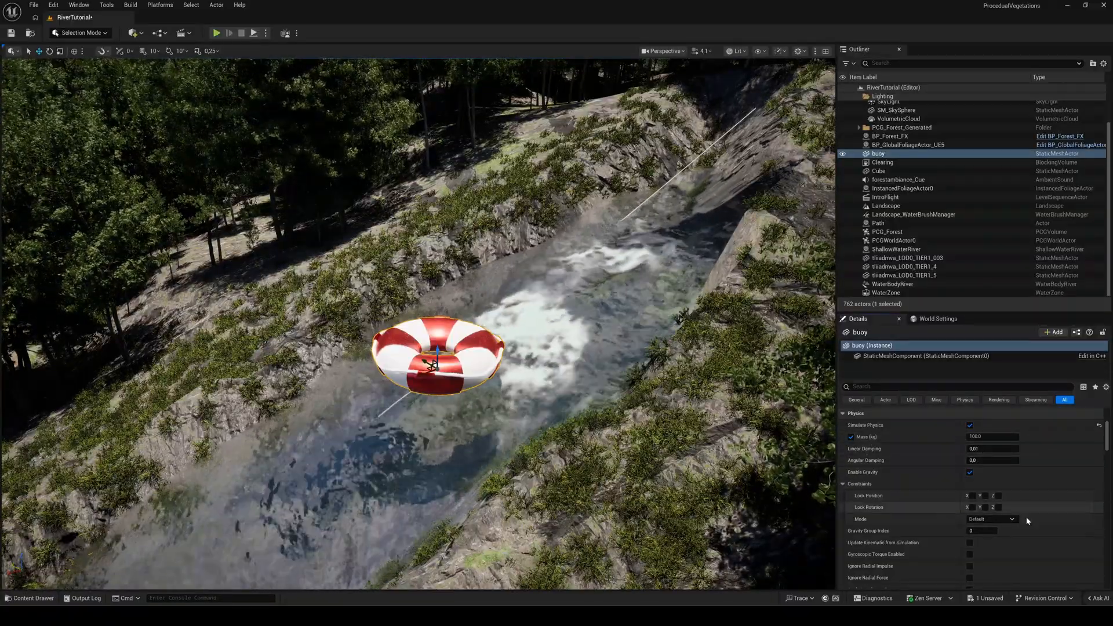
scroll("down", 3)
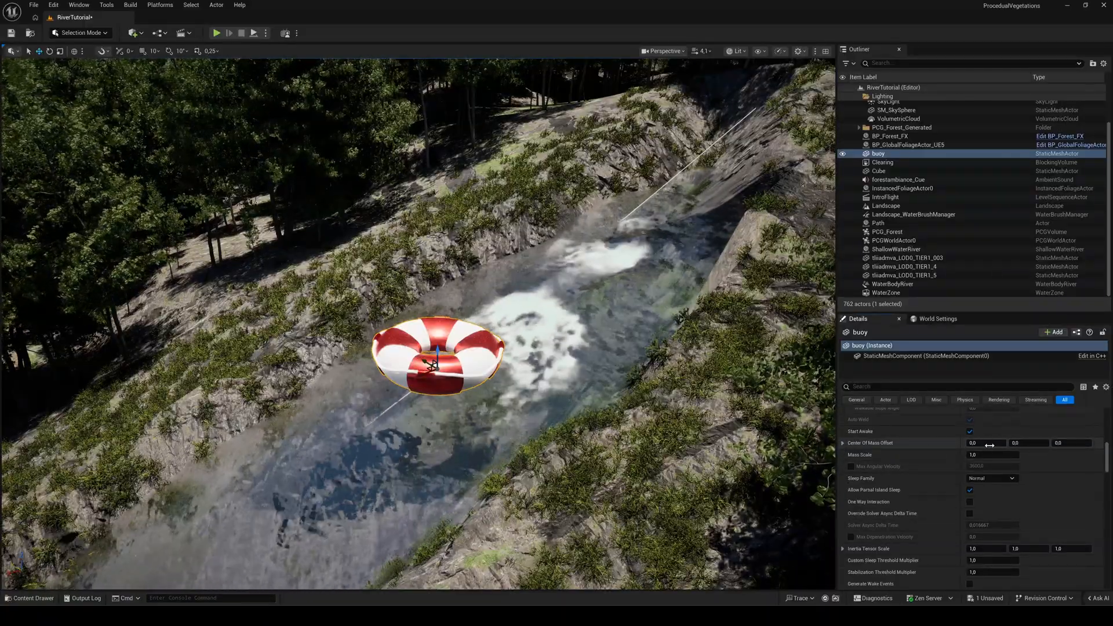
left_click(217, 32)
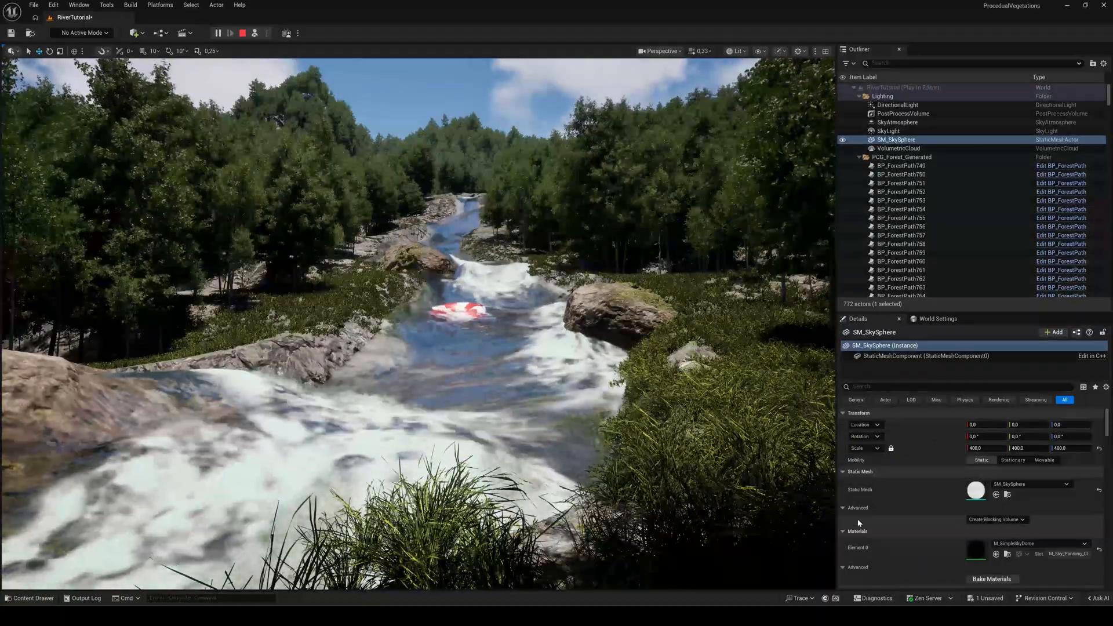